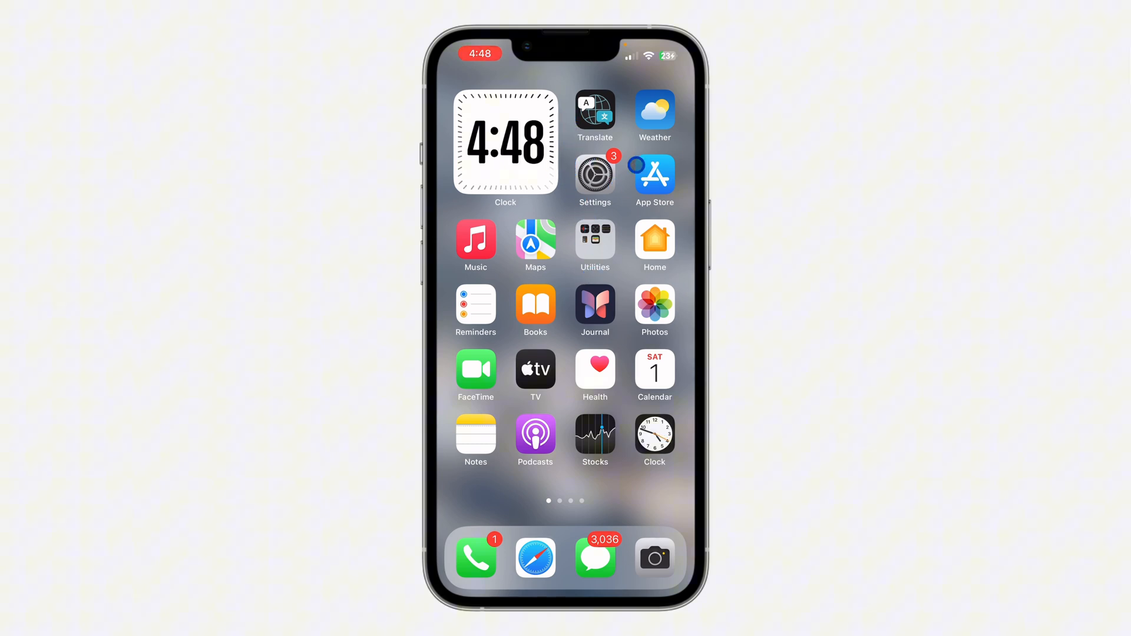
Step: Launch Settings and go to Screen Time's Content & Privacy Restrictions page
left_click(594, 175)
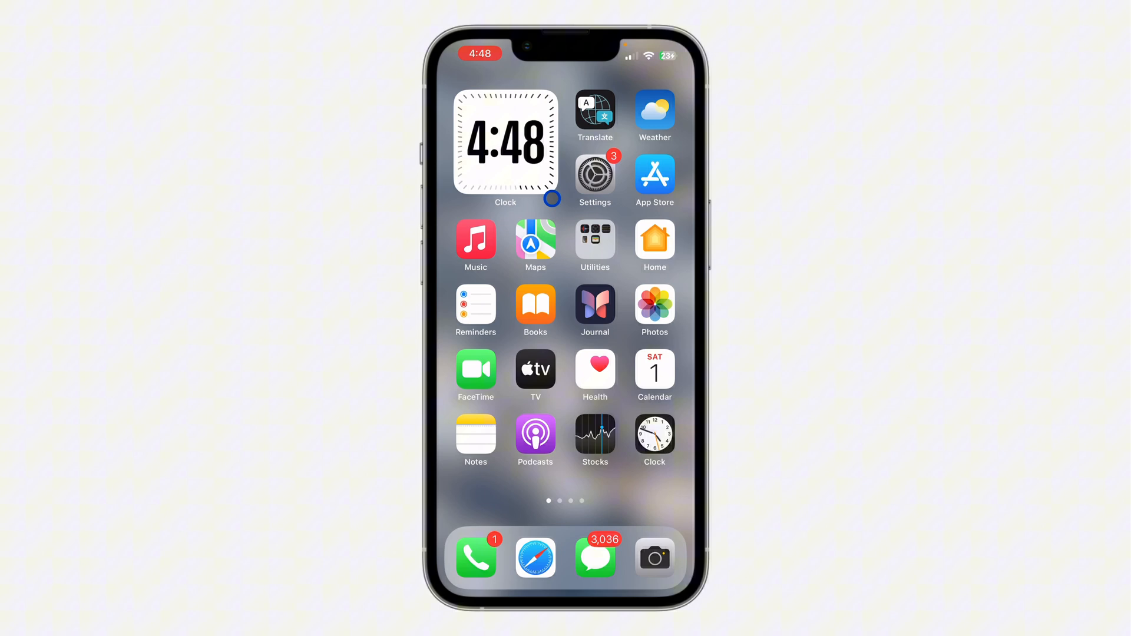
mouse_move(640, 261)
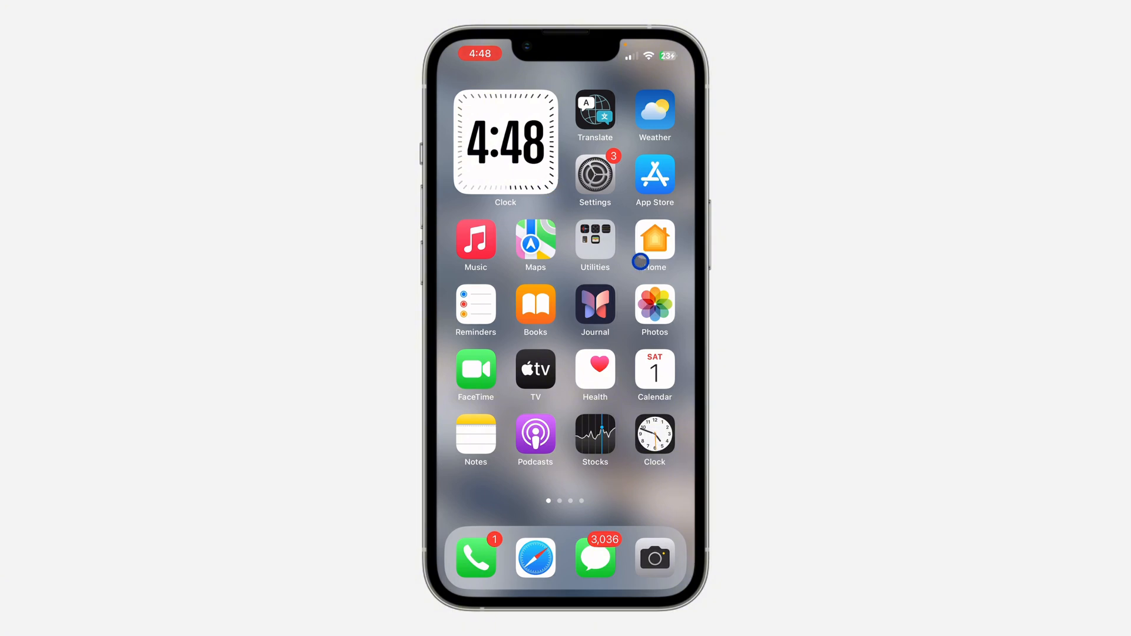
right_click(594, 174)
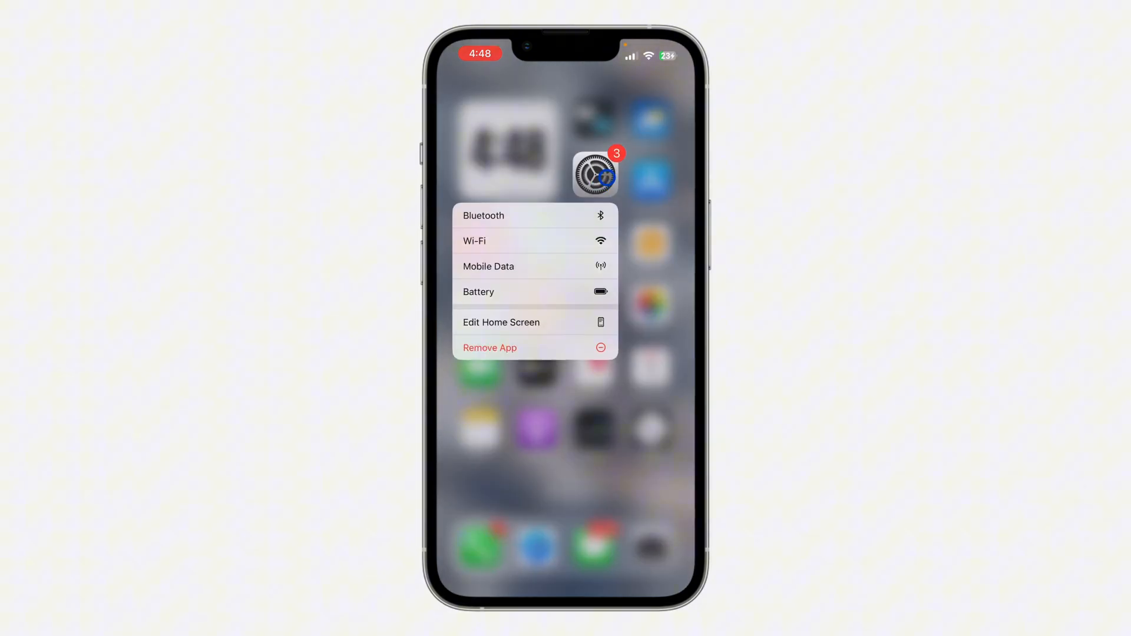
left_click(595, 174)
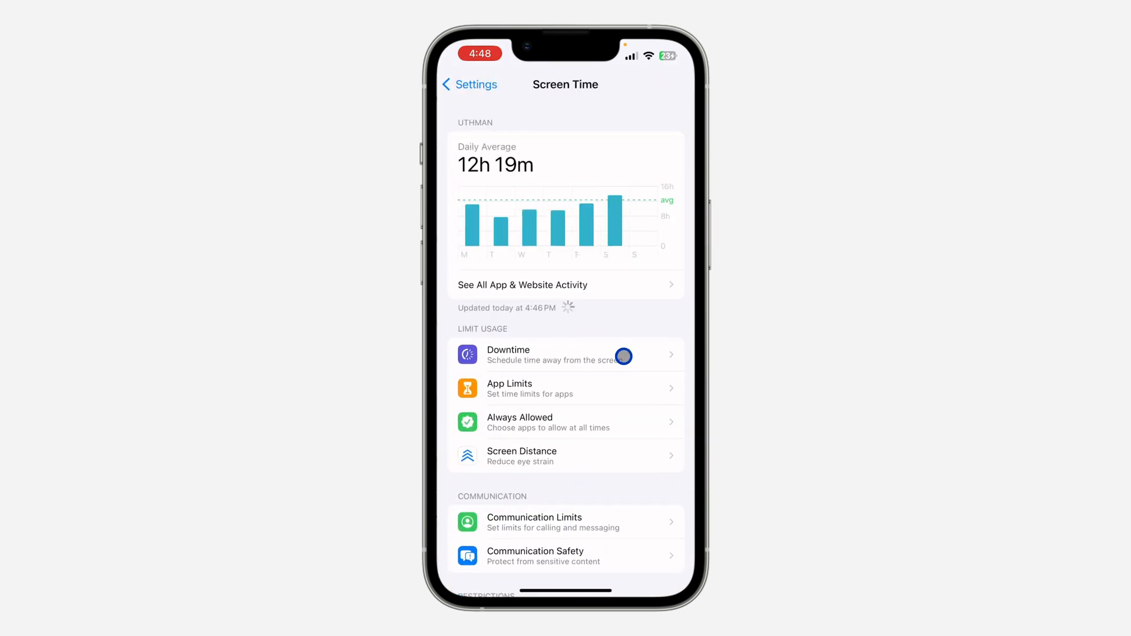
scroll("down", 3)
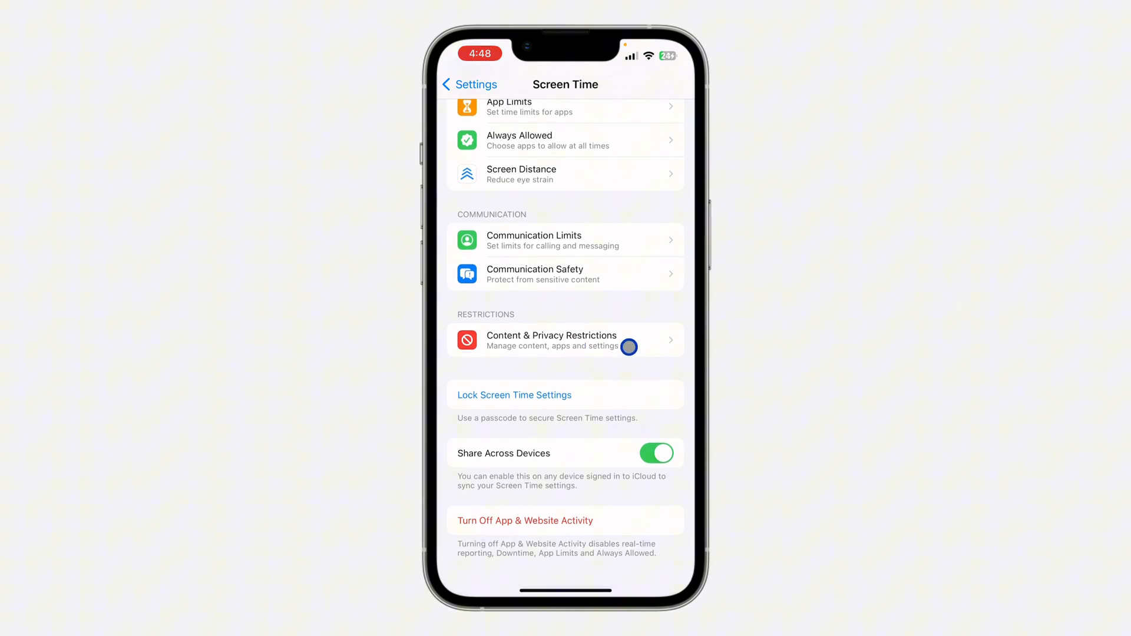
left_click(565, 340)
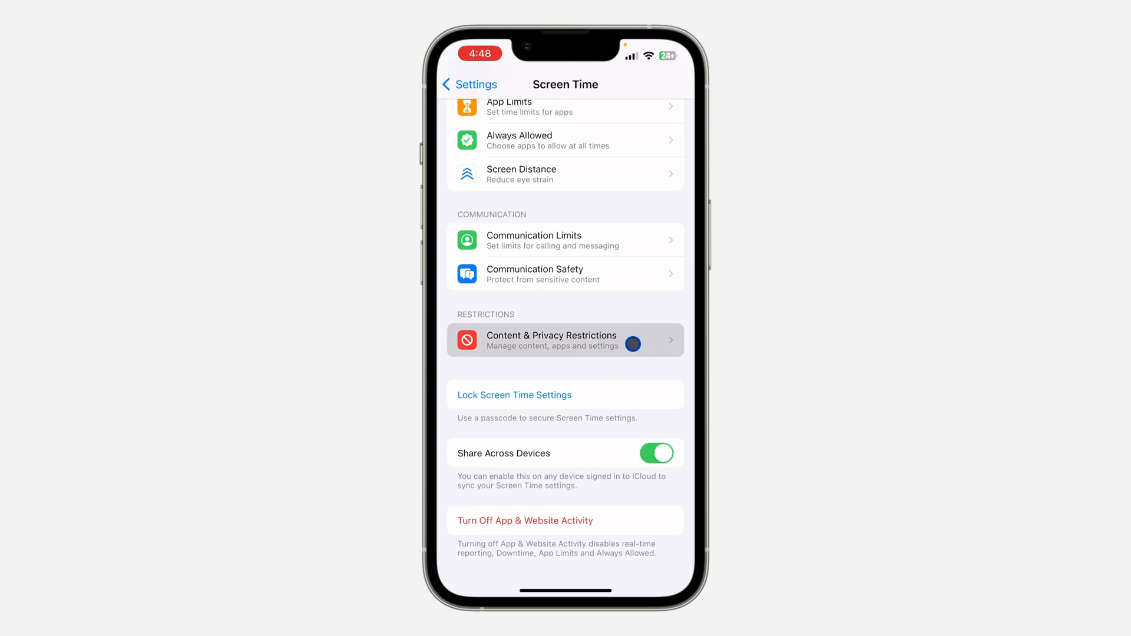
left_click(550, 340)
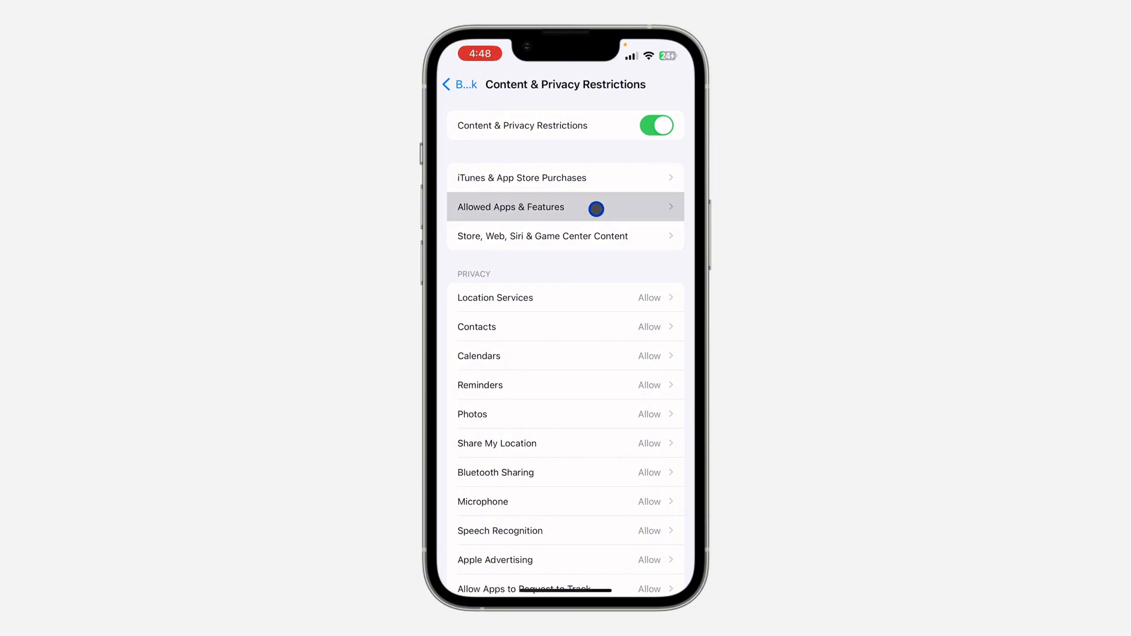
Step: In Allowed Apps & Features, toggle FaceTime and Camera off and back on
left_click(566, 207)
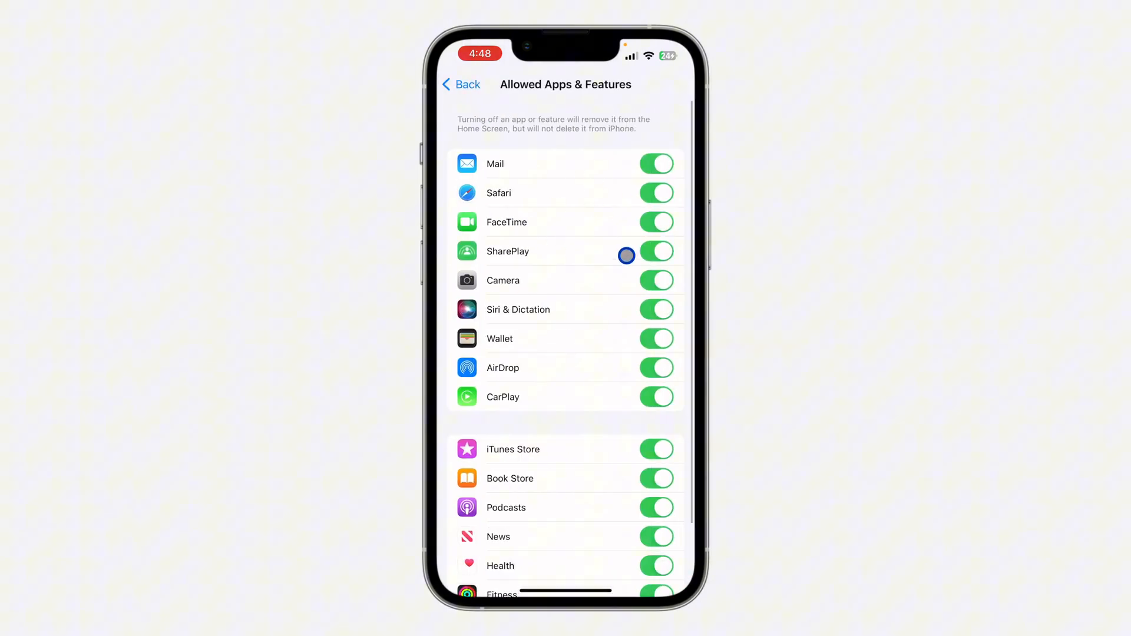
mouse_move(602, 226)
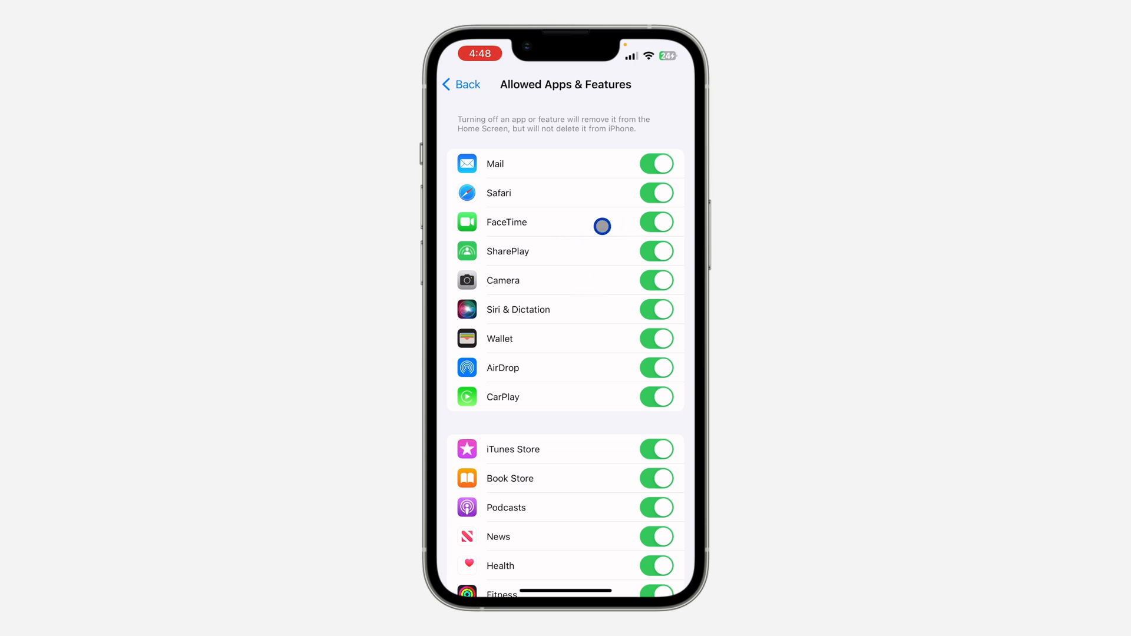
left_click(656, 222)
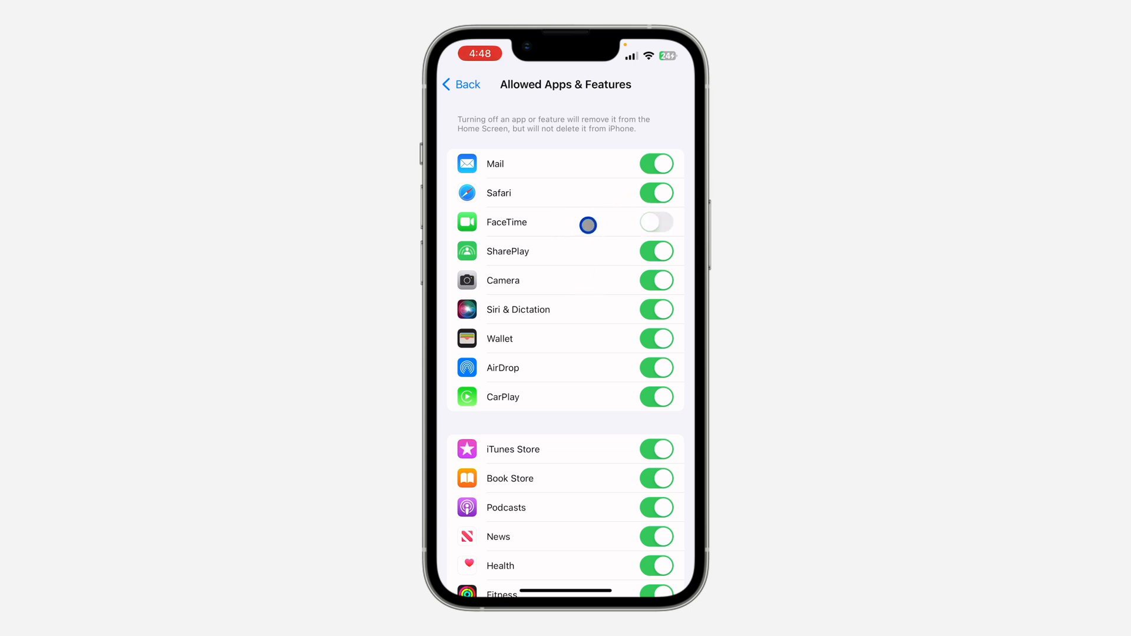
mouse_move(606, 223)
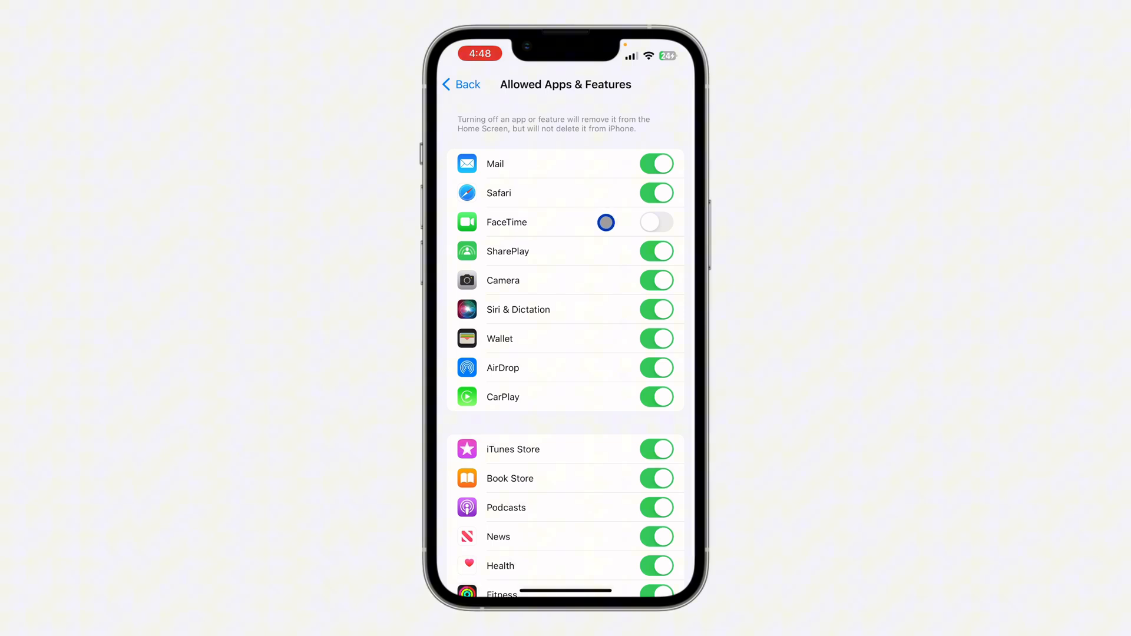
left_click(655, 222)
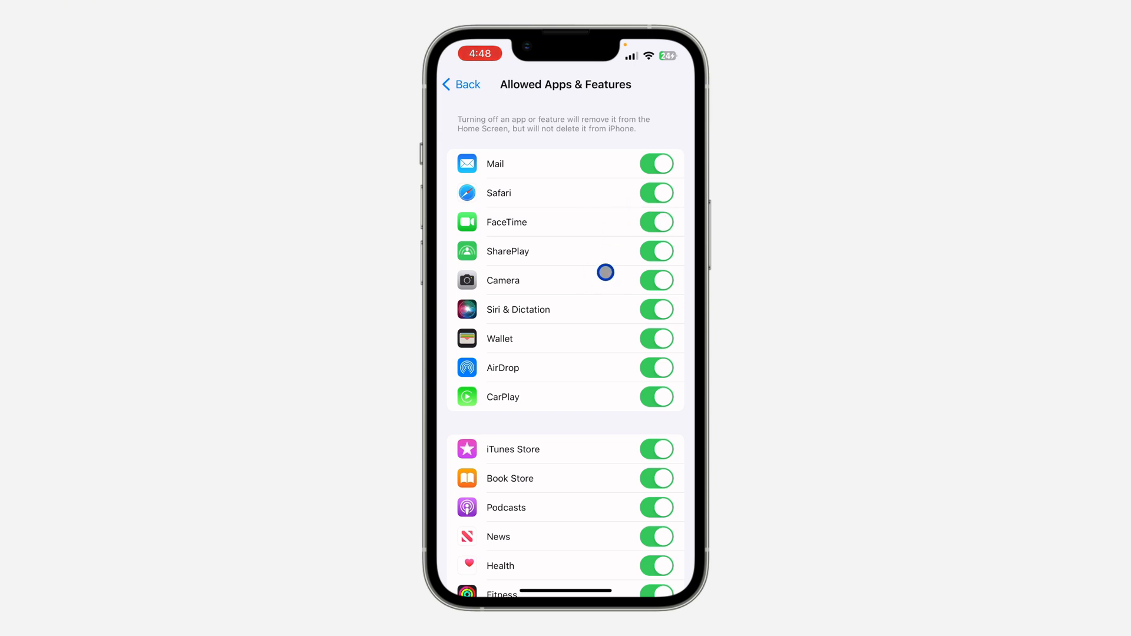
mouse_move(576, 305)
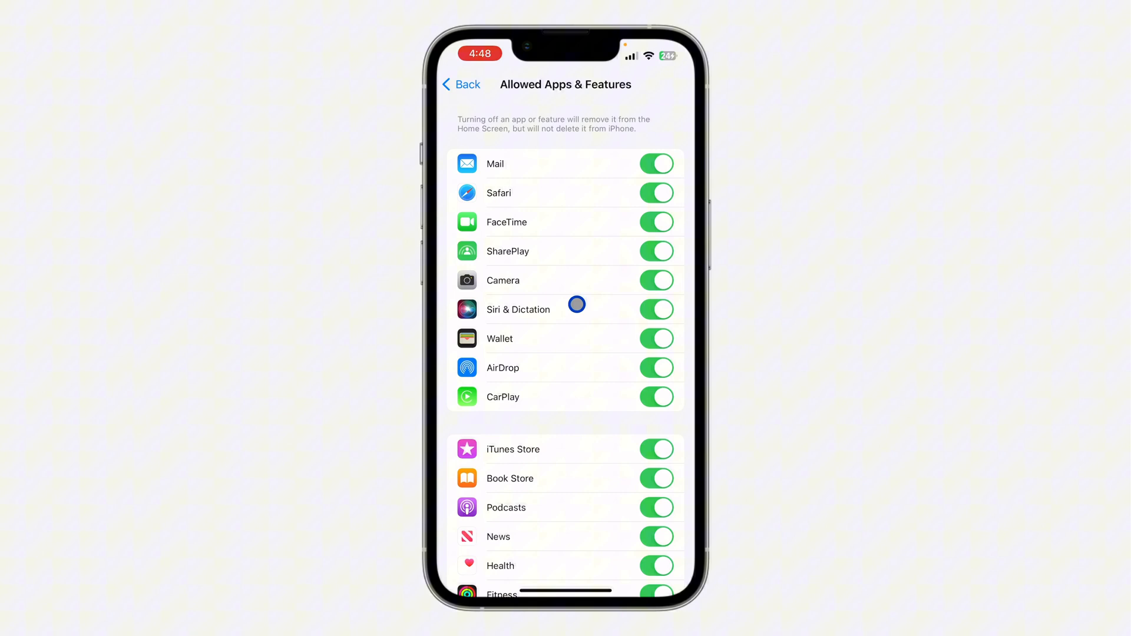
left_click(654, 279)
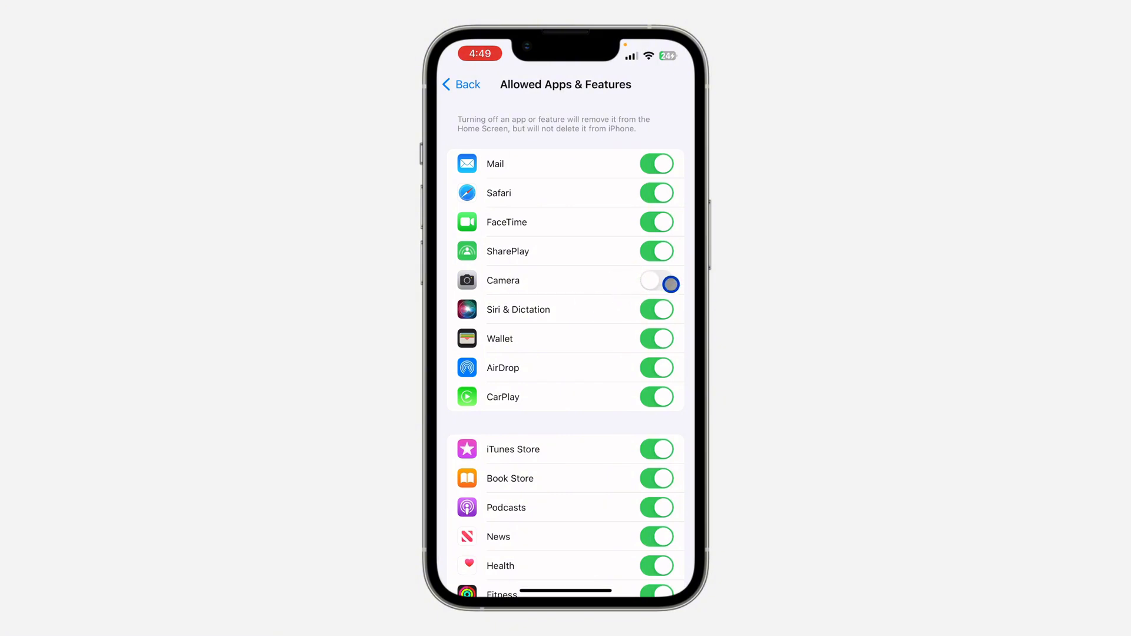
left_click(655, 280)
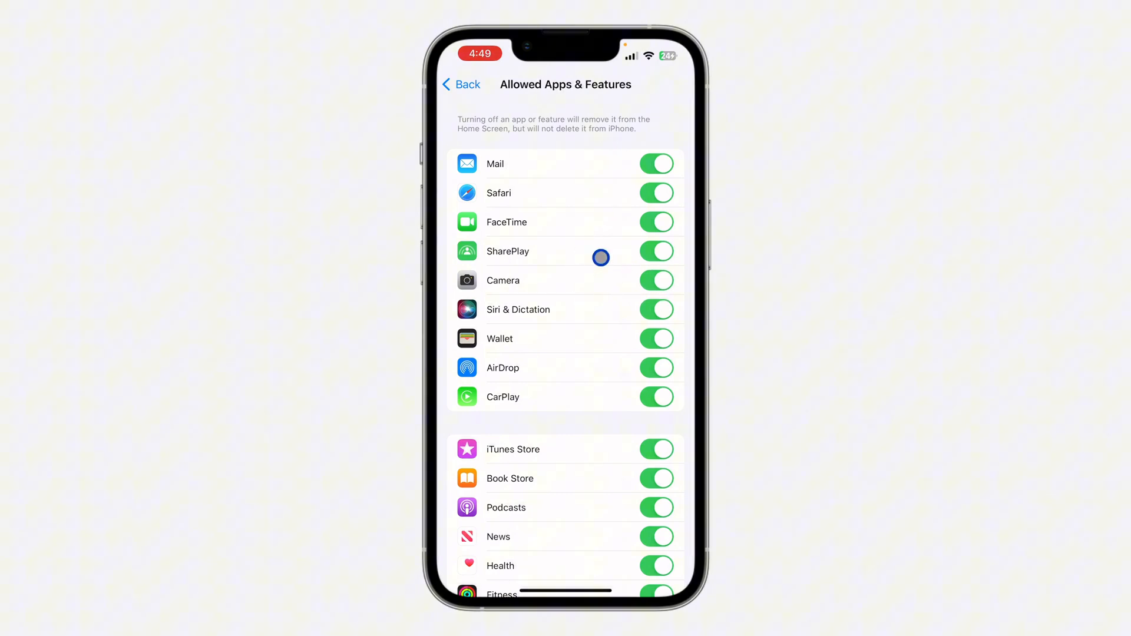
Step: Go back and set the Accounts restriction to Allow
left_click(461, 85)
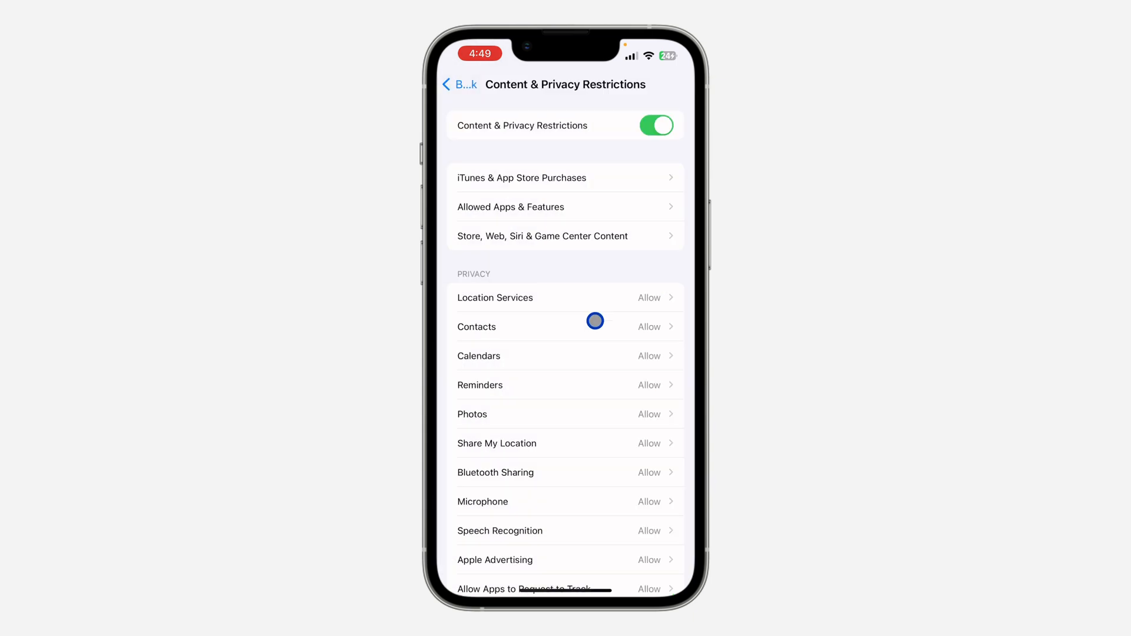
scroll("down", 3)
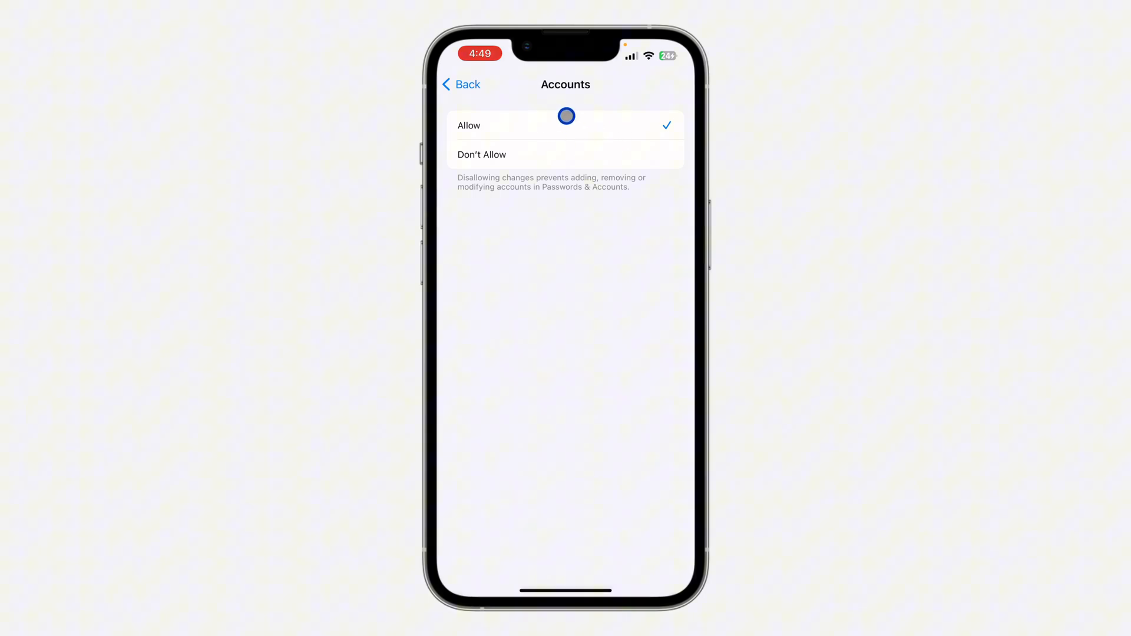
left_click(482, 154)
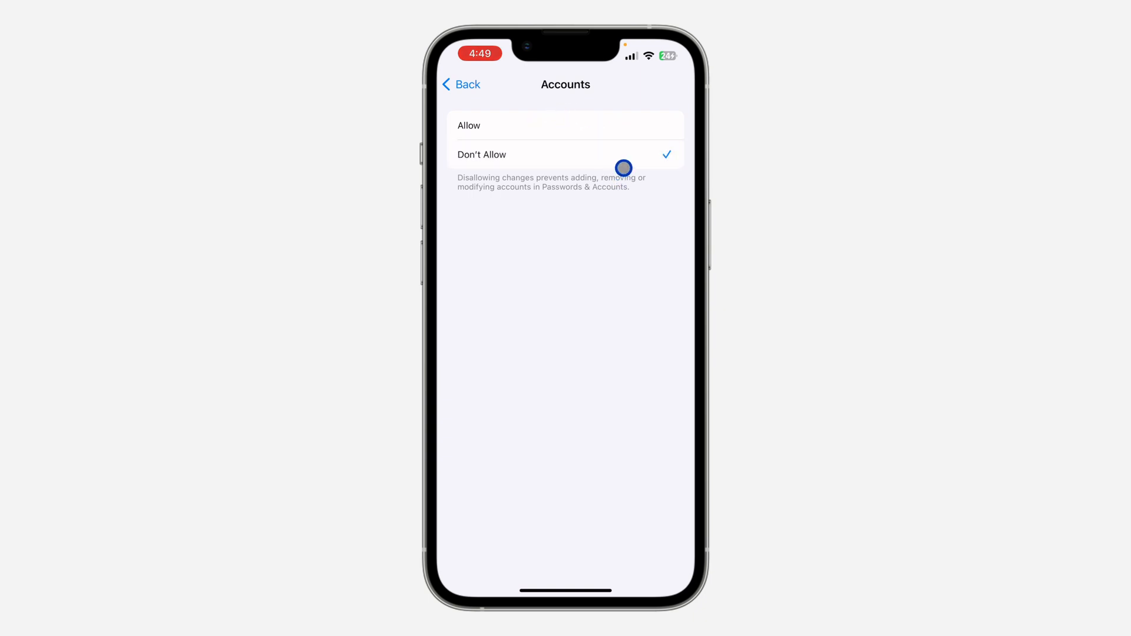
mouse_move(619, 123)
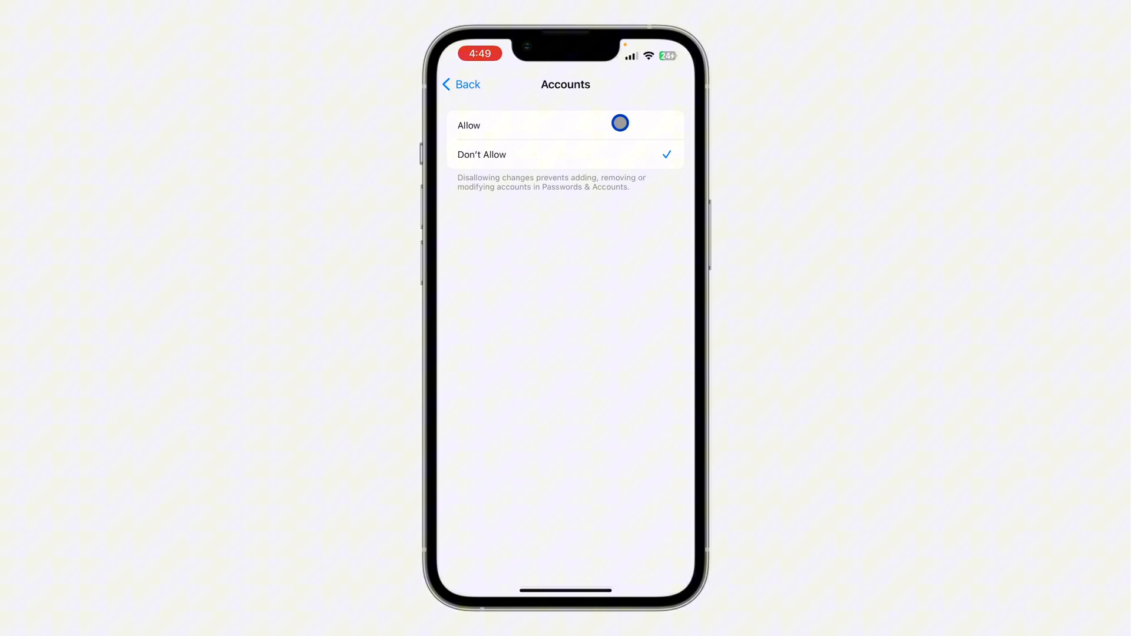
left_click(566, 125)
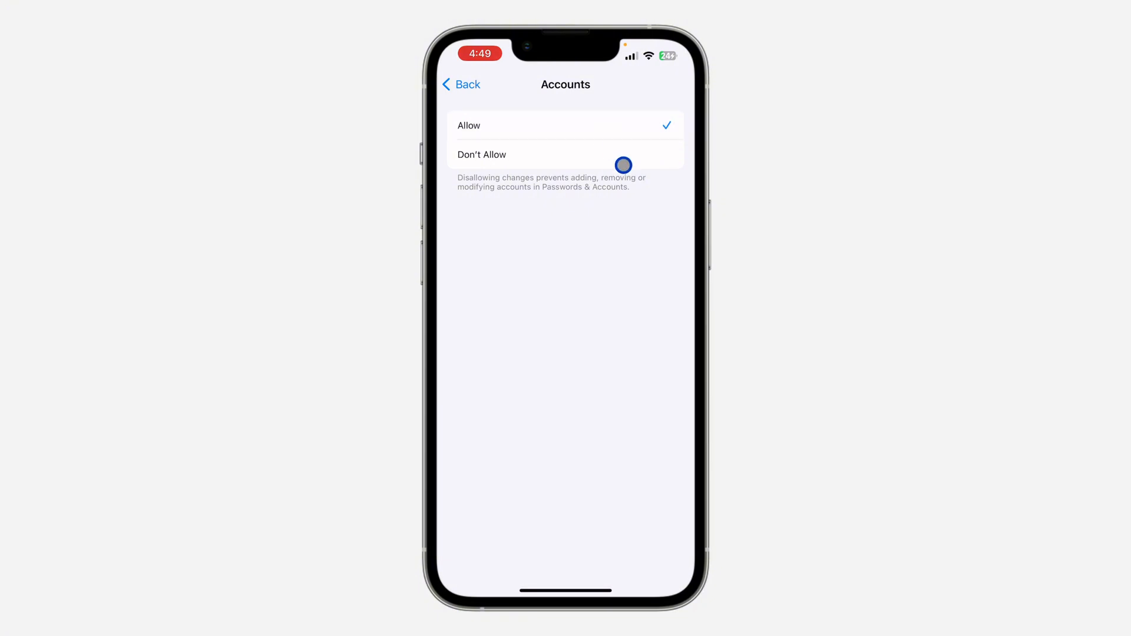
mouse_move(646, 228)
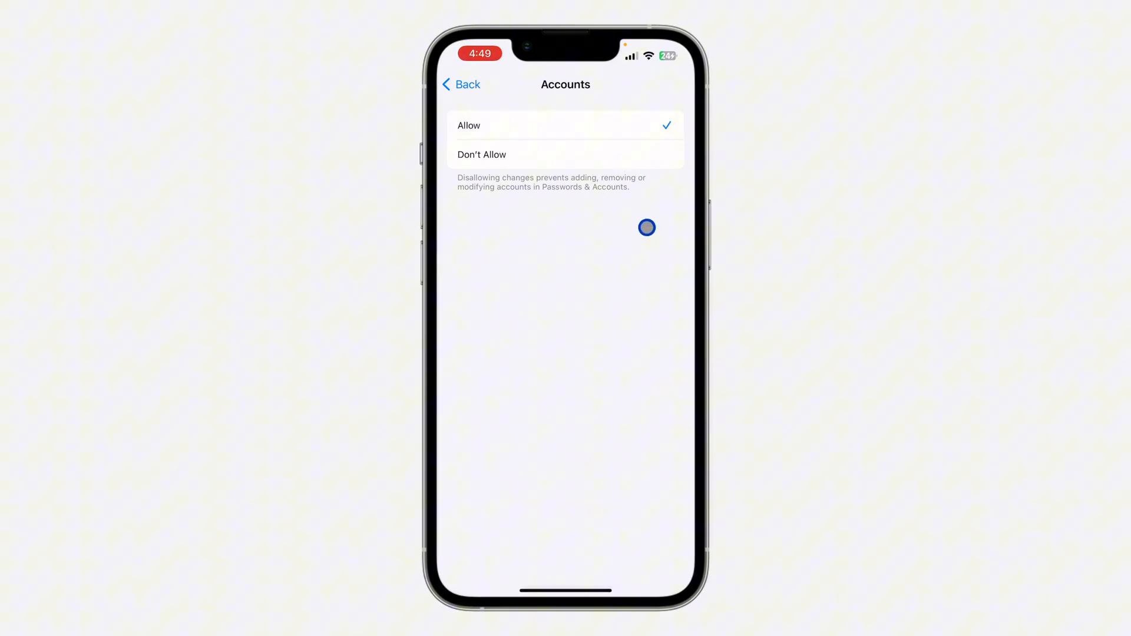
mouse_move(640, 317)
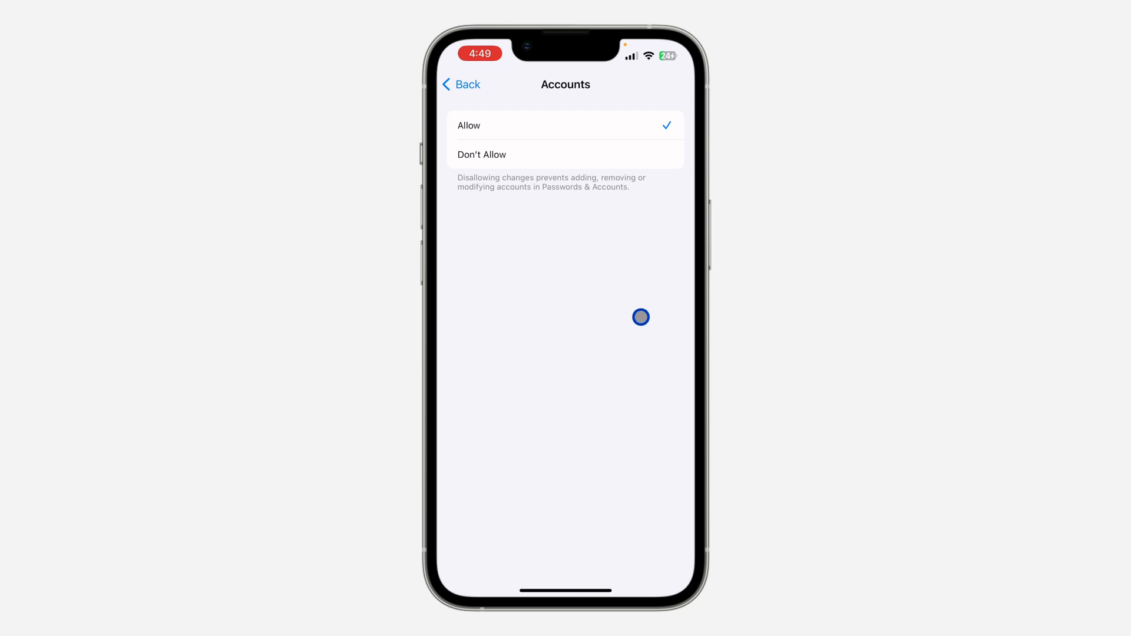
mouse_move(651, 308)
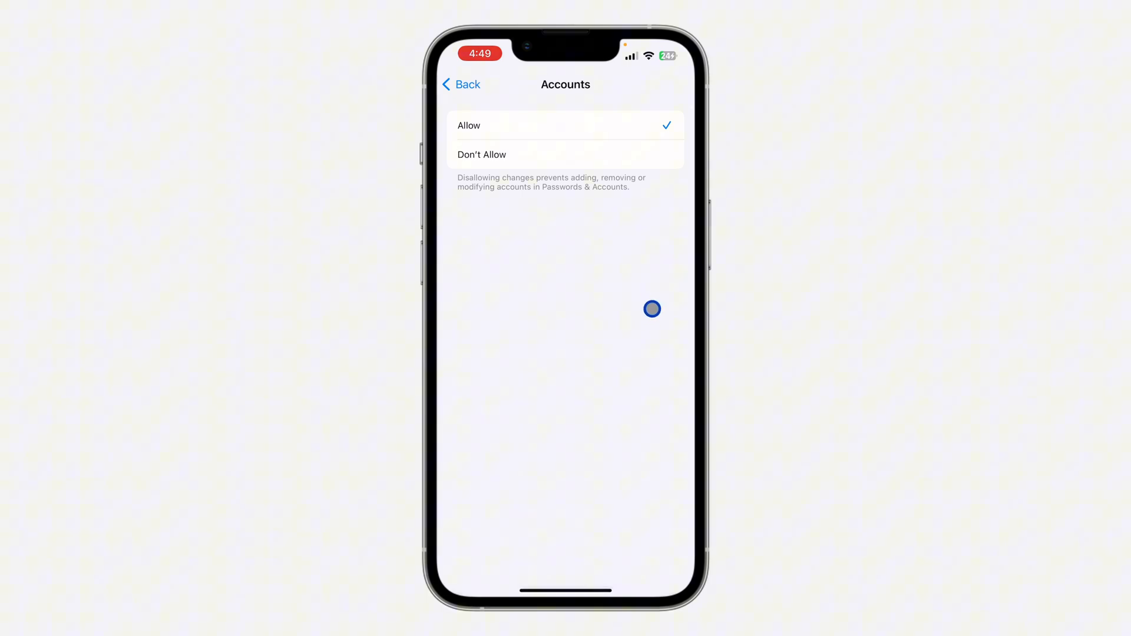
mouse_move(655, 344)
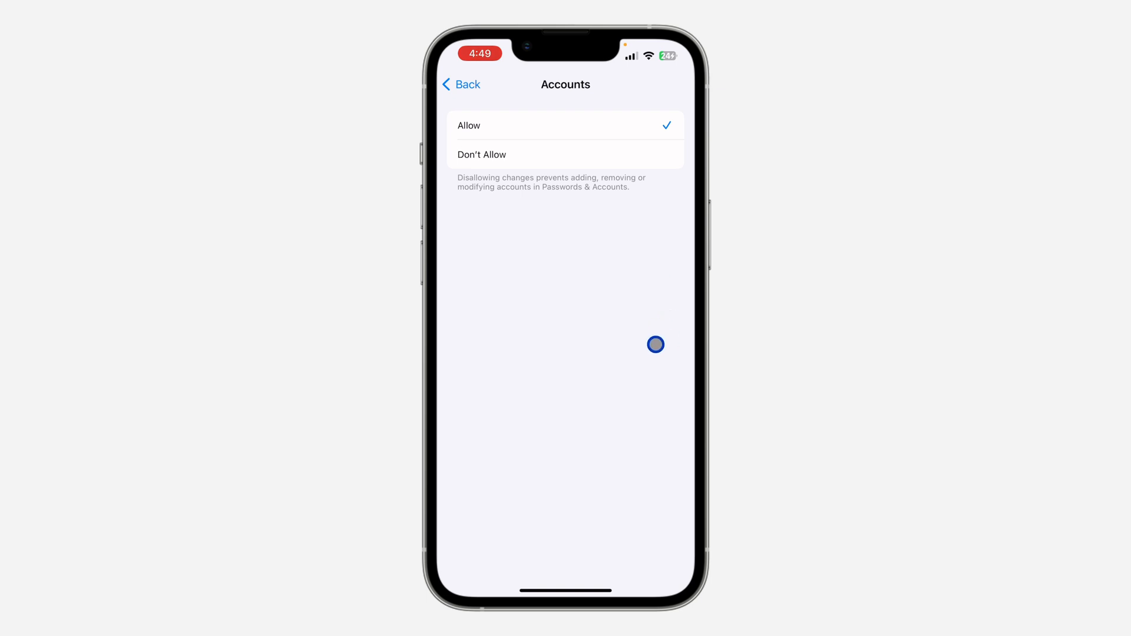